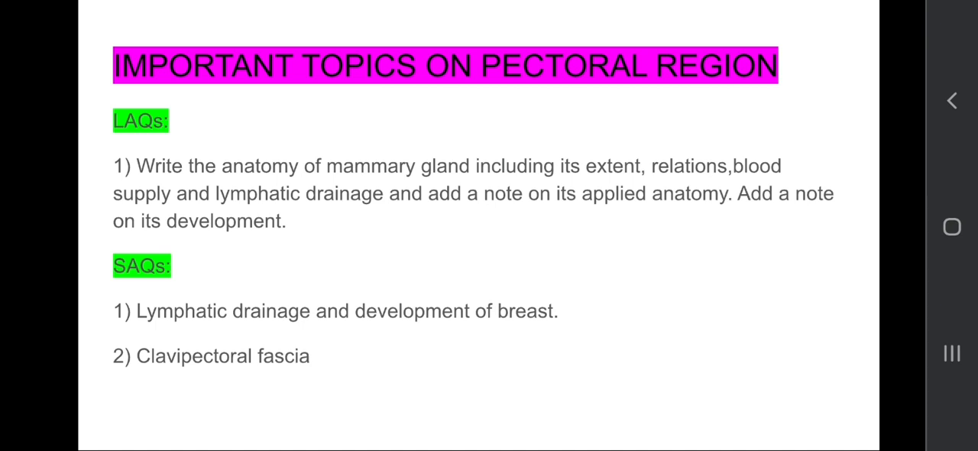
pyautogui.scroll(-3)
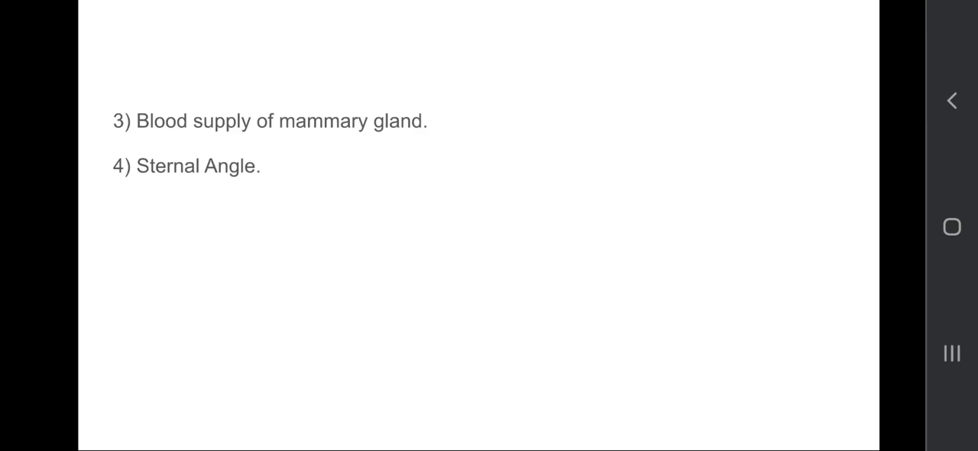